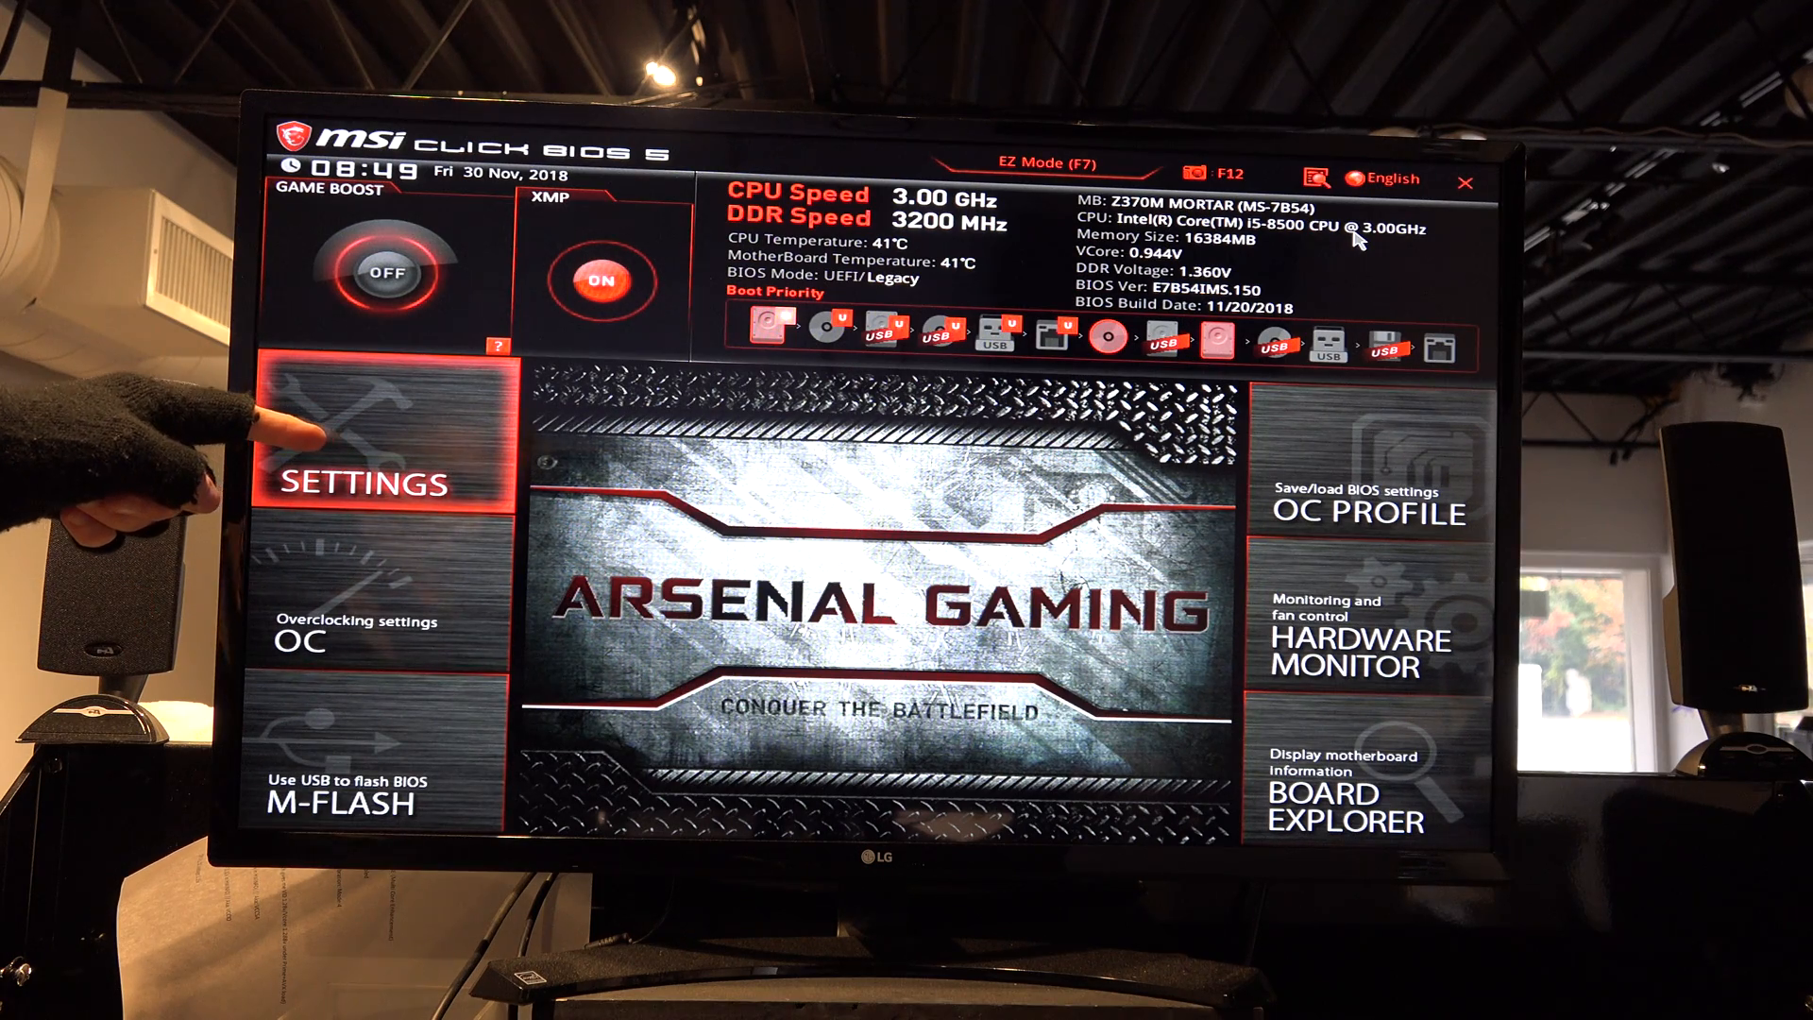
Enter the SETTINGS section from the Click BIOS home screen
{"action": "left_click", "coordinate": [370, 479]}
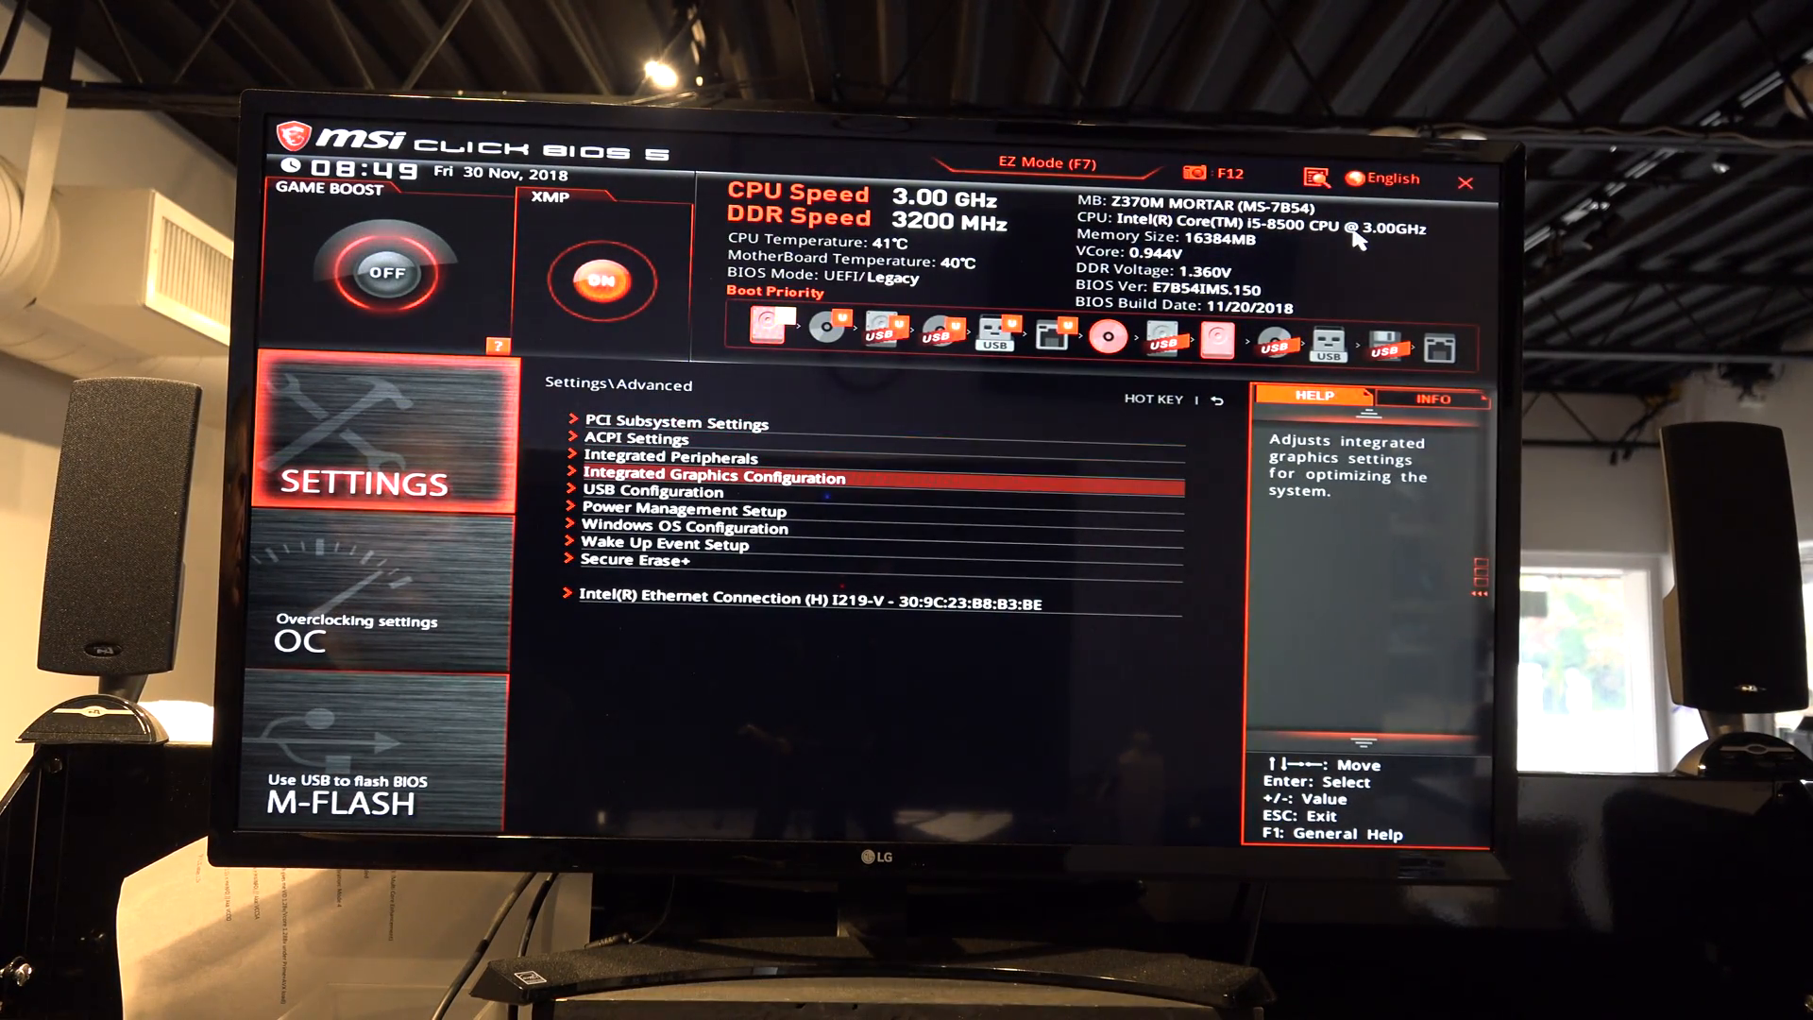
View the Integrated Graphics Configuration options, then back out to Settings
{"action": "left_click", "coordinate": [712, 478]}
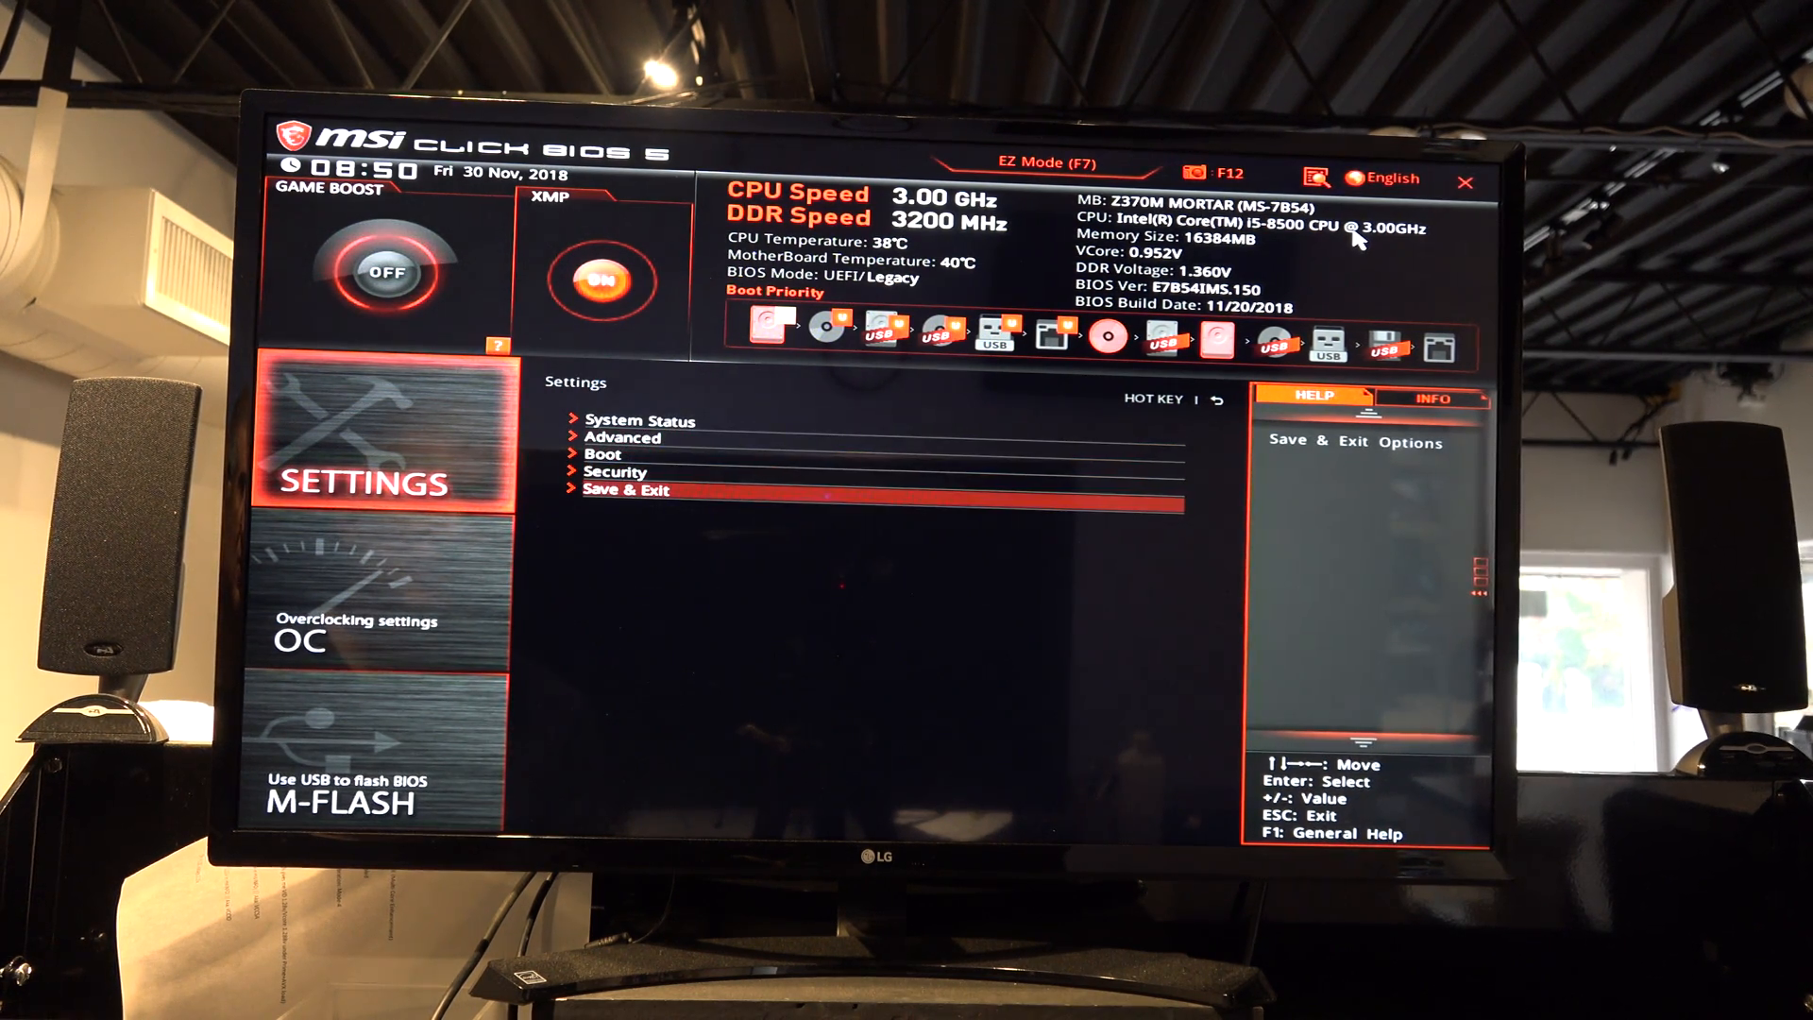
View the Save & Exit options, then bring up the 'Quit without saving?' prompt
{"action": "left_click", "coordinate": [629, 489]}
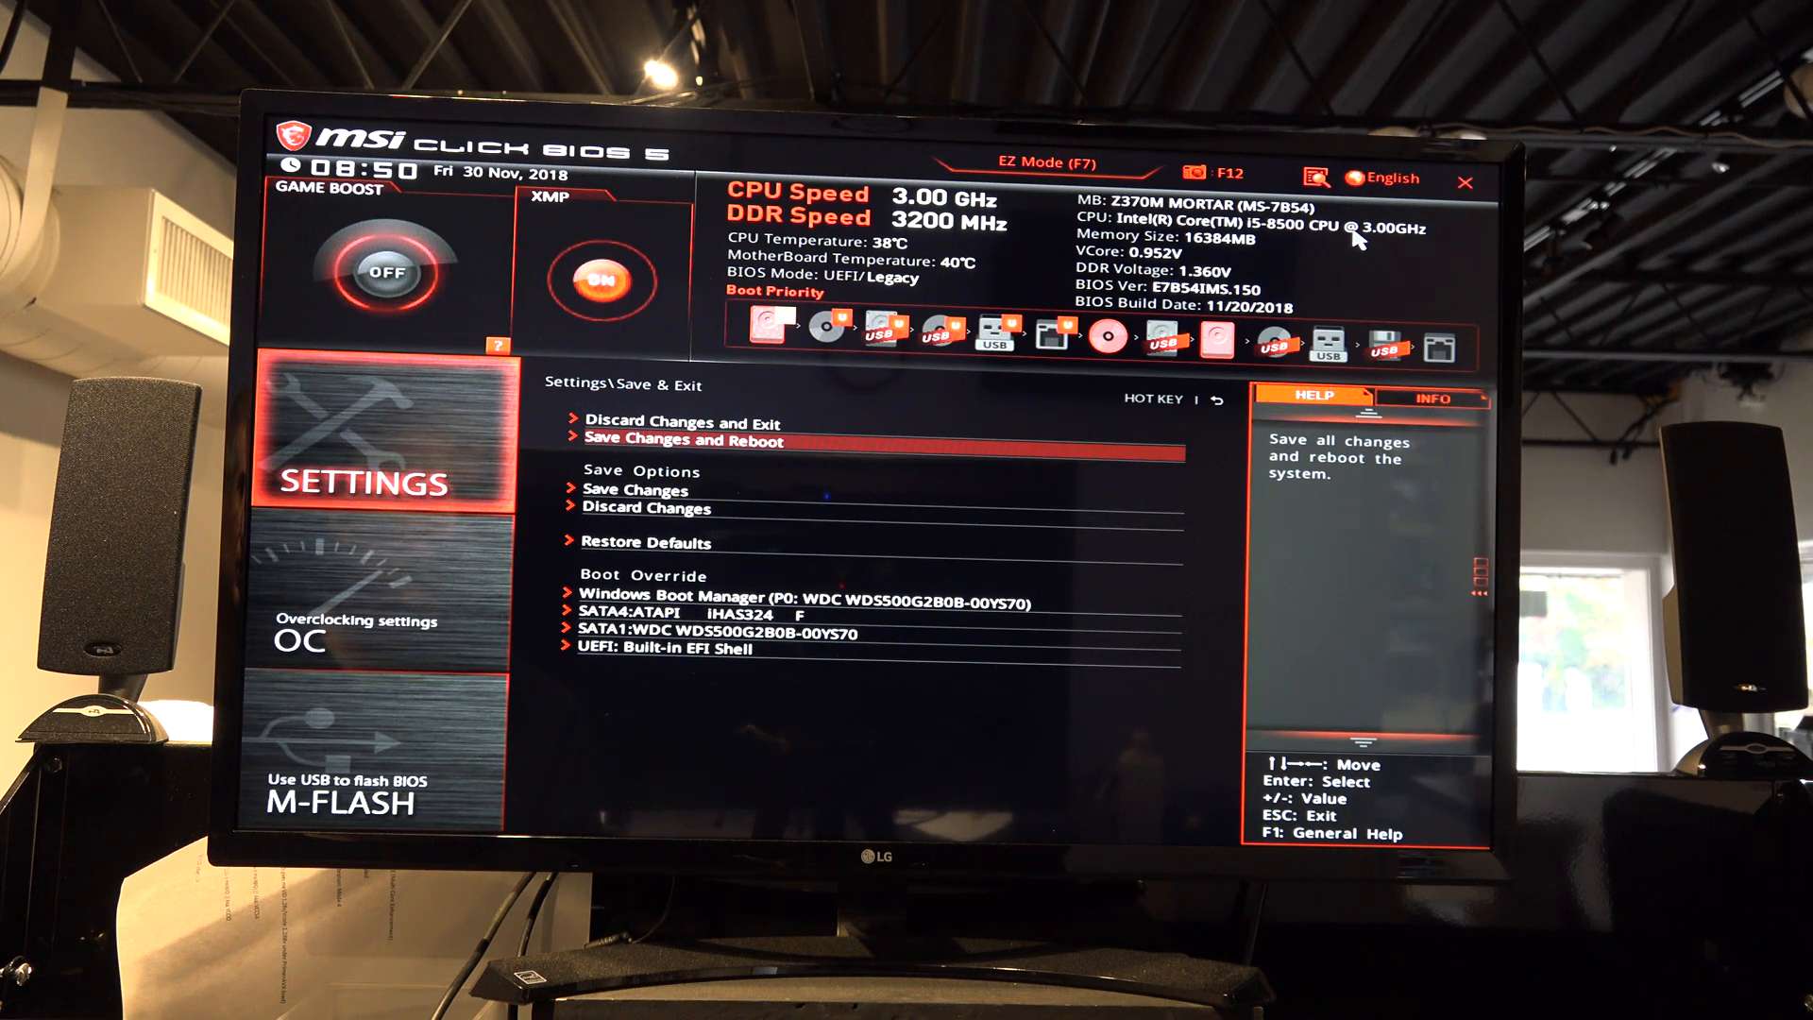
{"action": "left_click", "coordinate": [685, 441]}
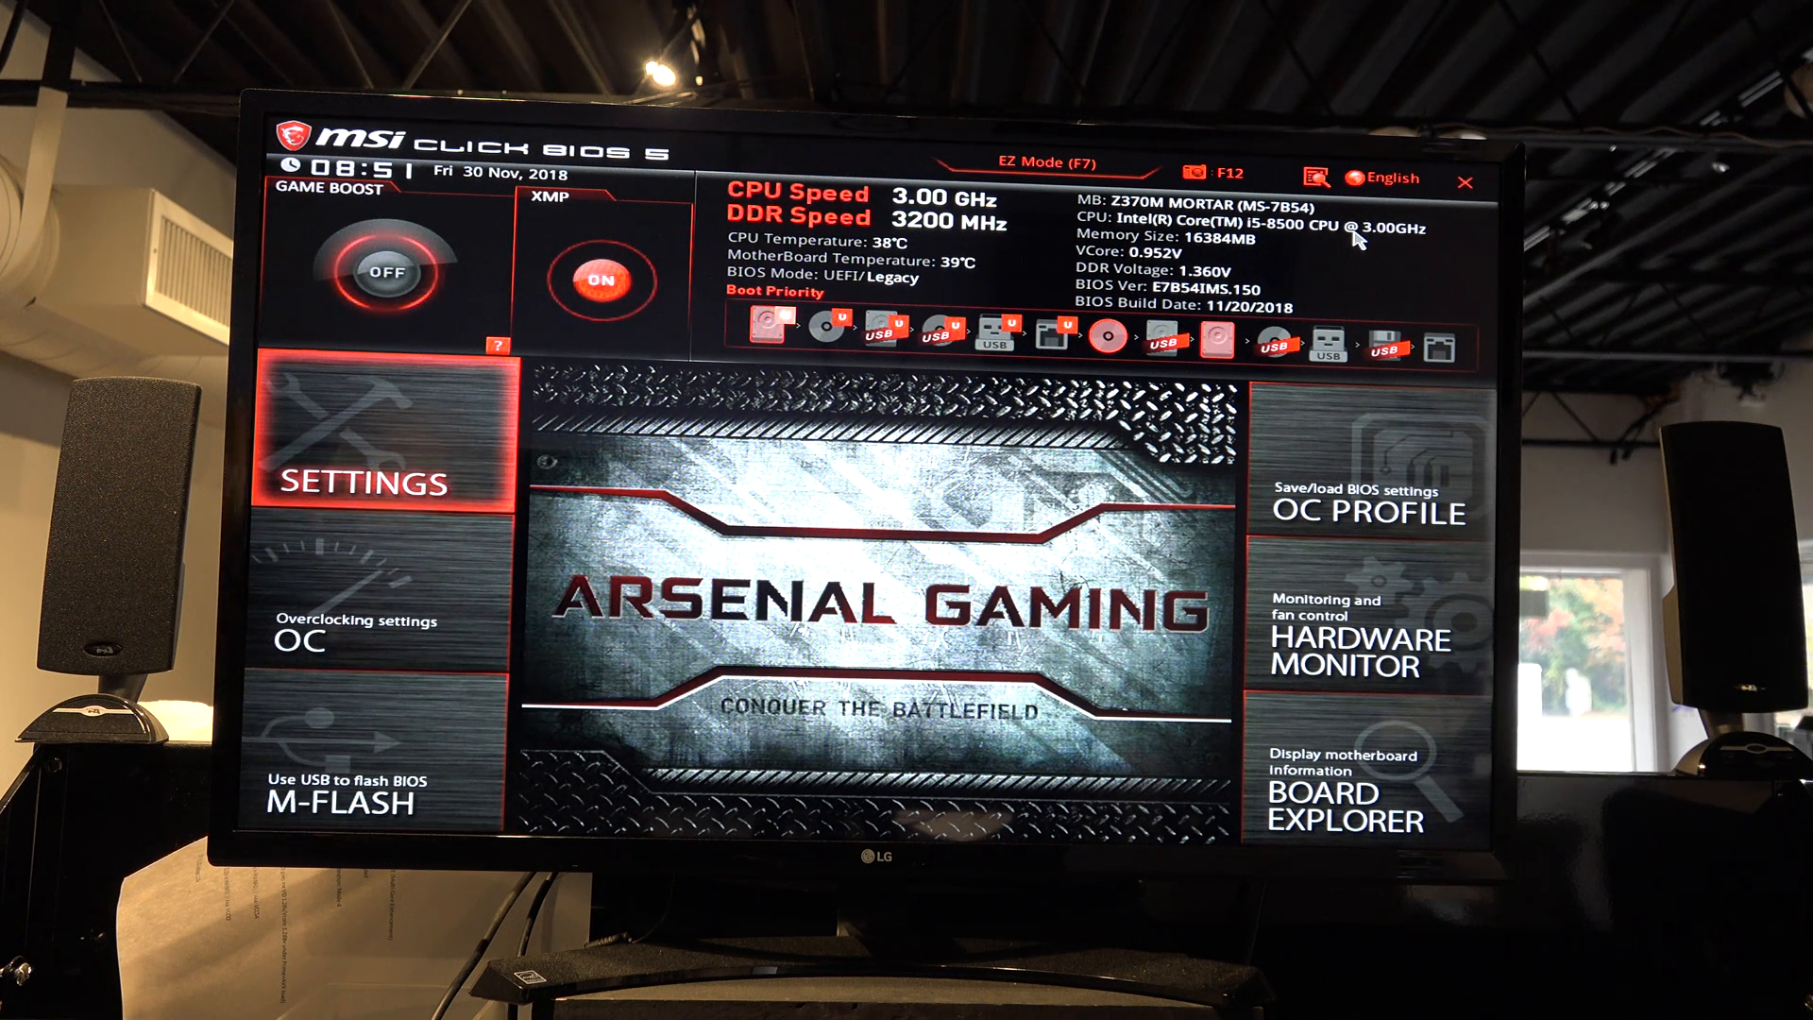
{"action": "left_click", "coordinate": [1466, 183]}
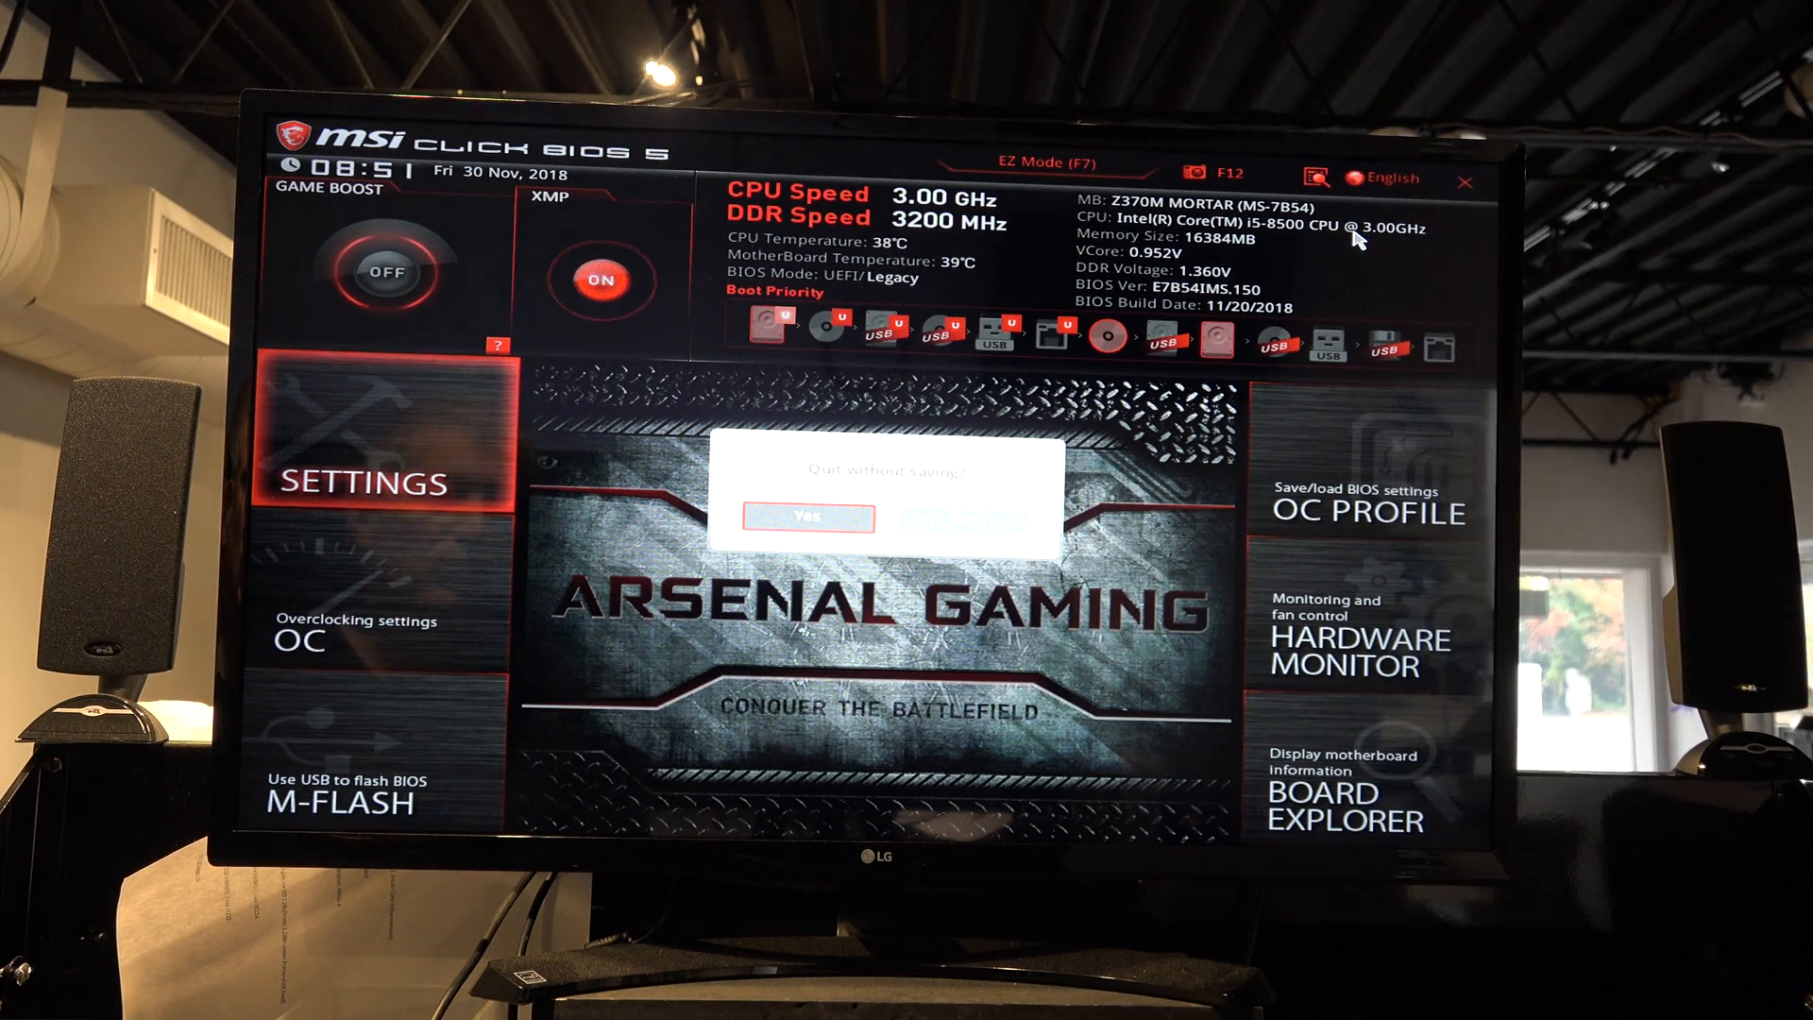